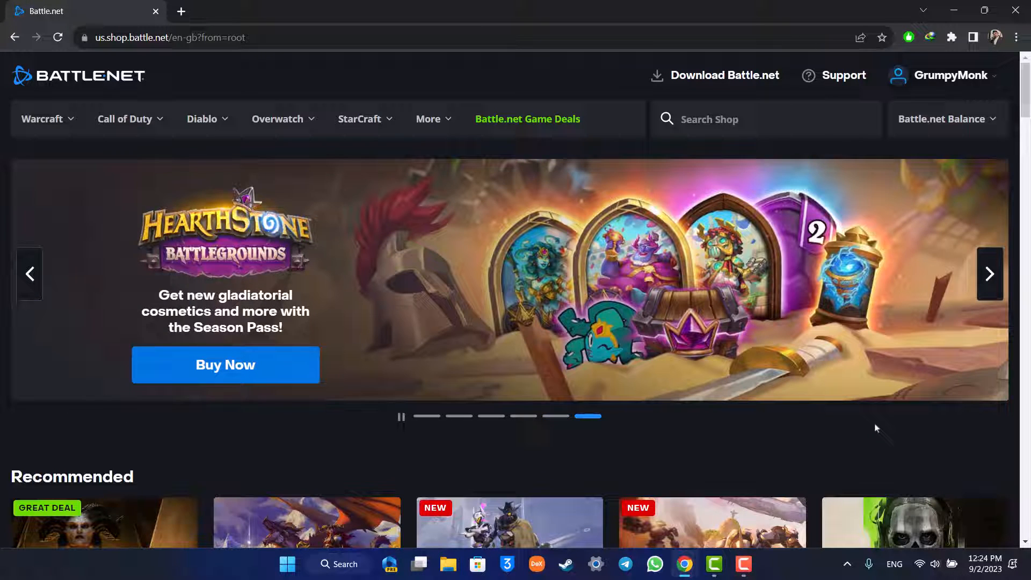
mouse_move(901, 390)
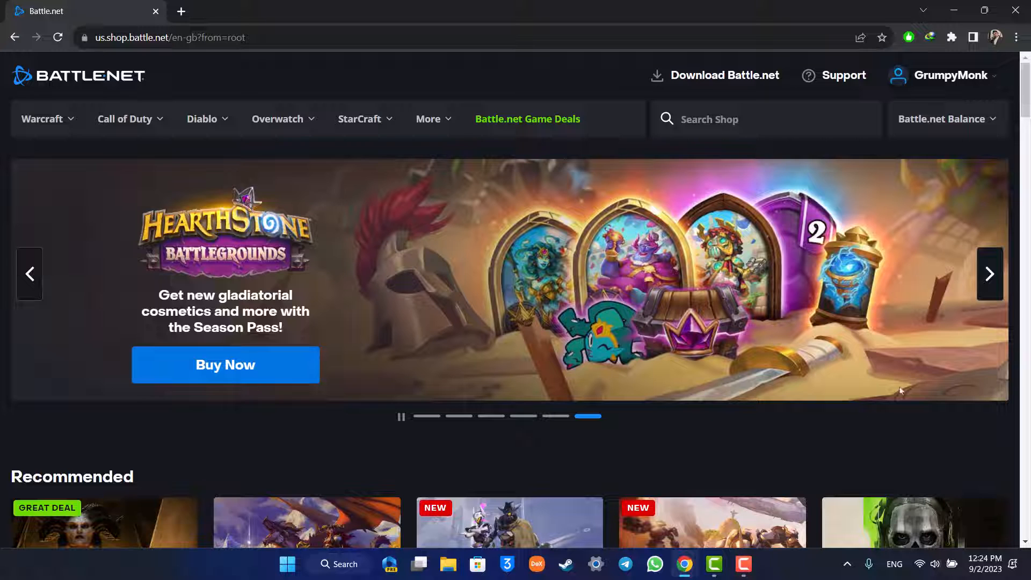
Go to Account Settings from the account name menu on the shop page
click(947, 76)
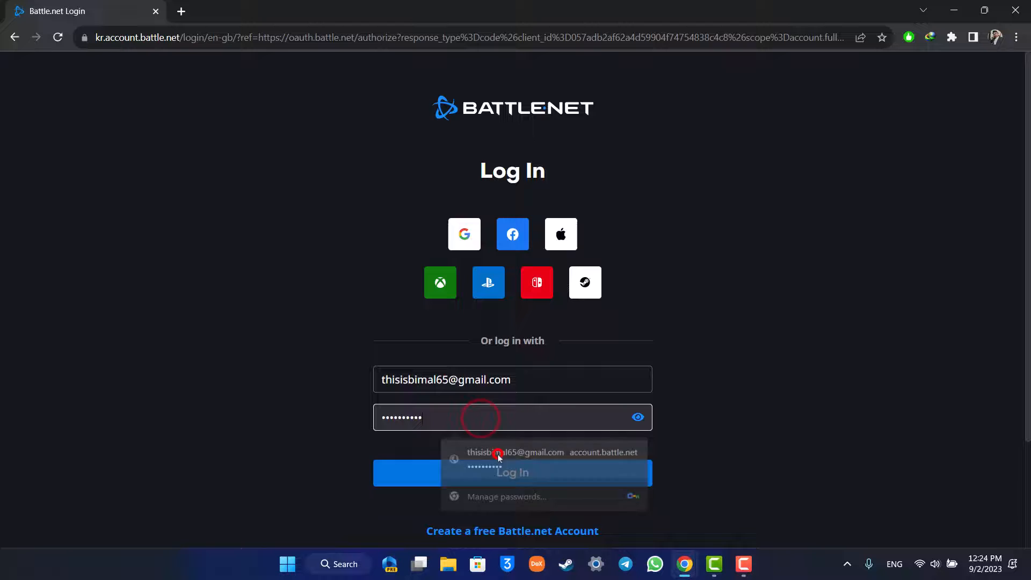
Log in to Battle.net with the autofilled email and password
click(512, 472)
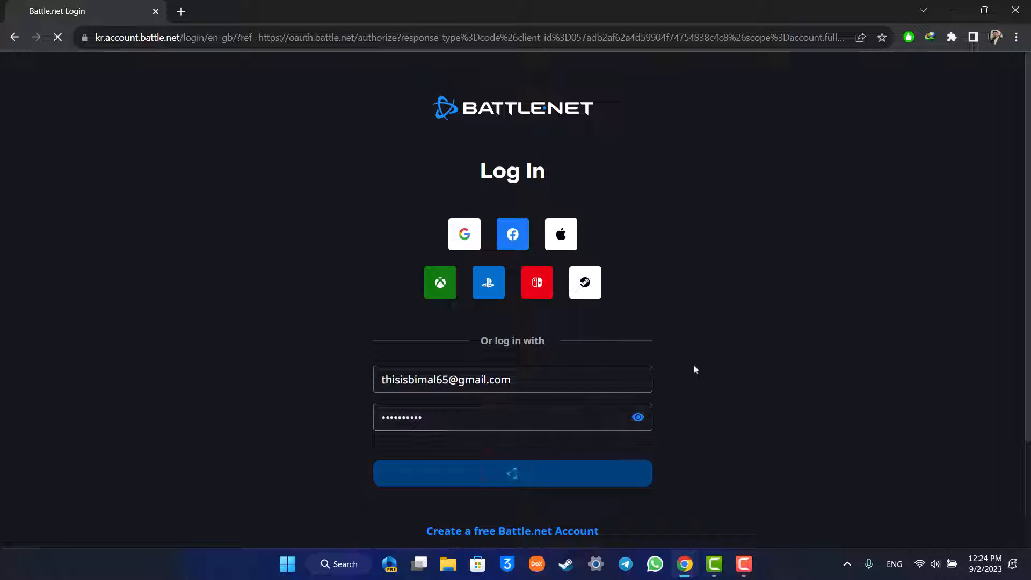
click(511, 472)
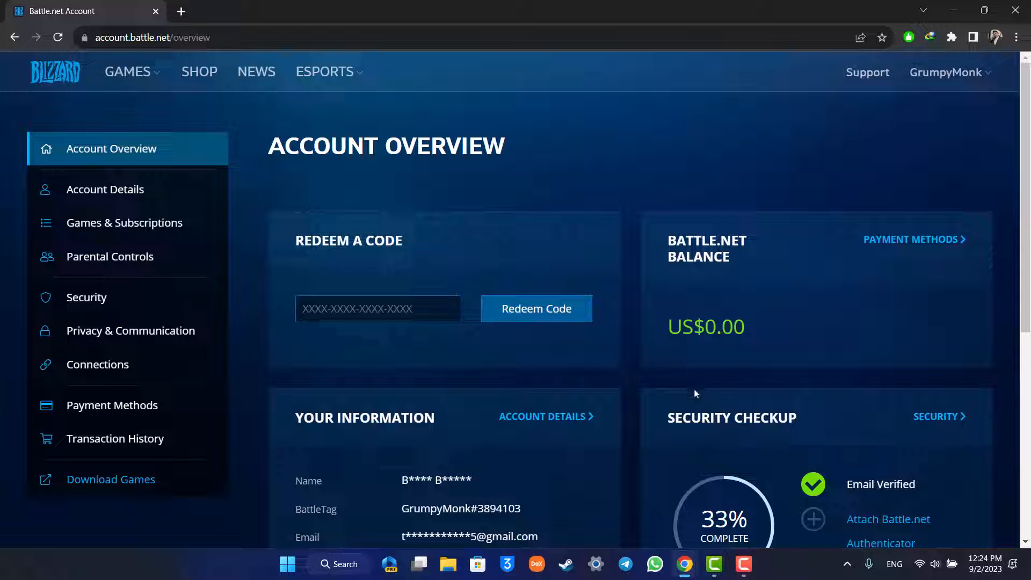
Scroll the Account Overview page to reach the Connections section
scroll(down, 3)
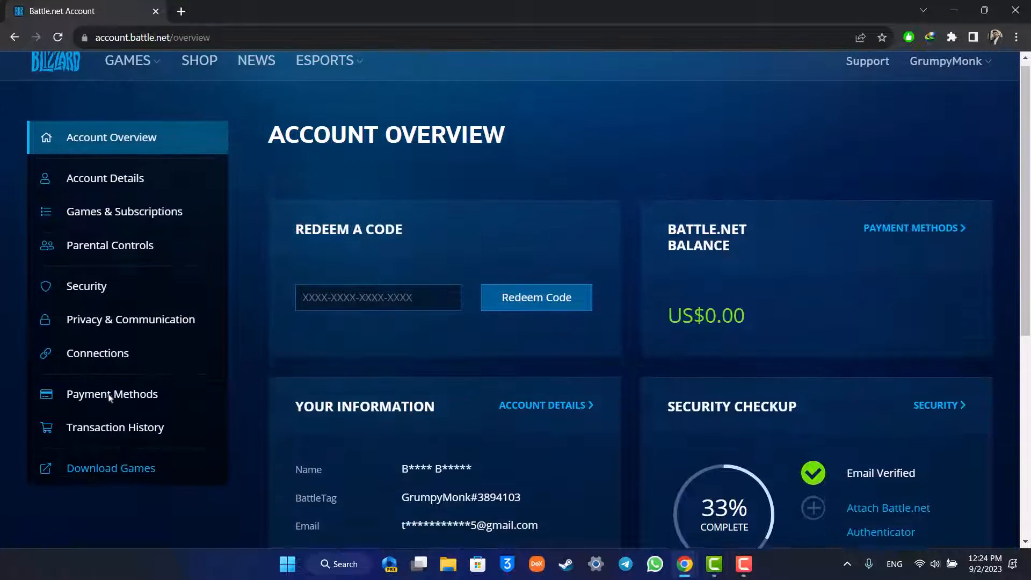
scroll(down, 3)
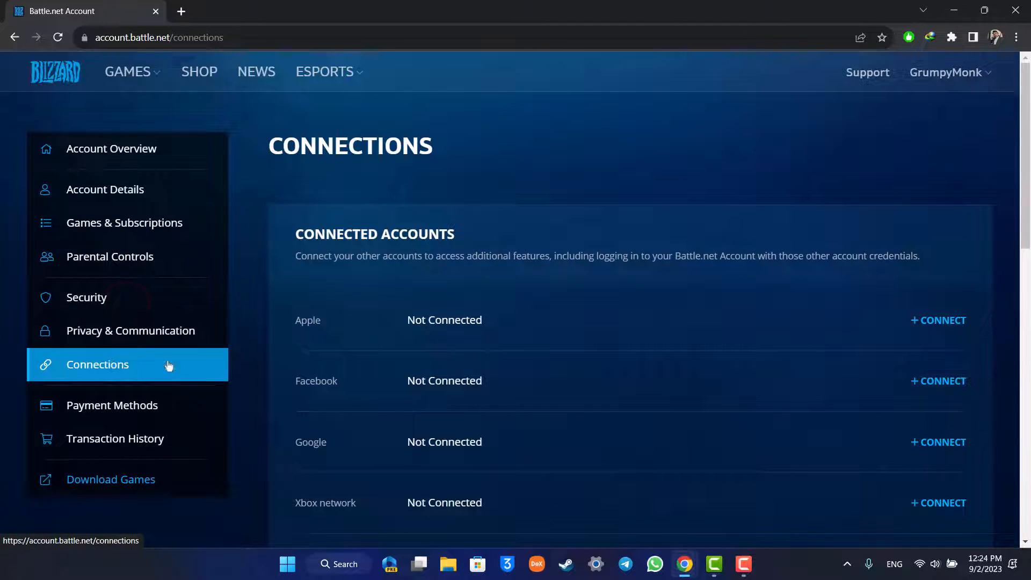
Scroll to the Steam row in Connections and choose + CONNECT
scroll(down, 3)
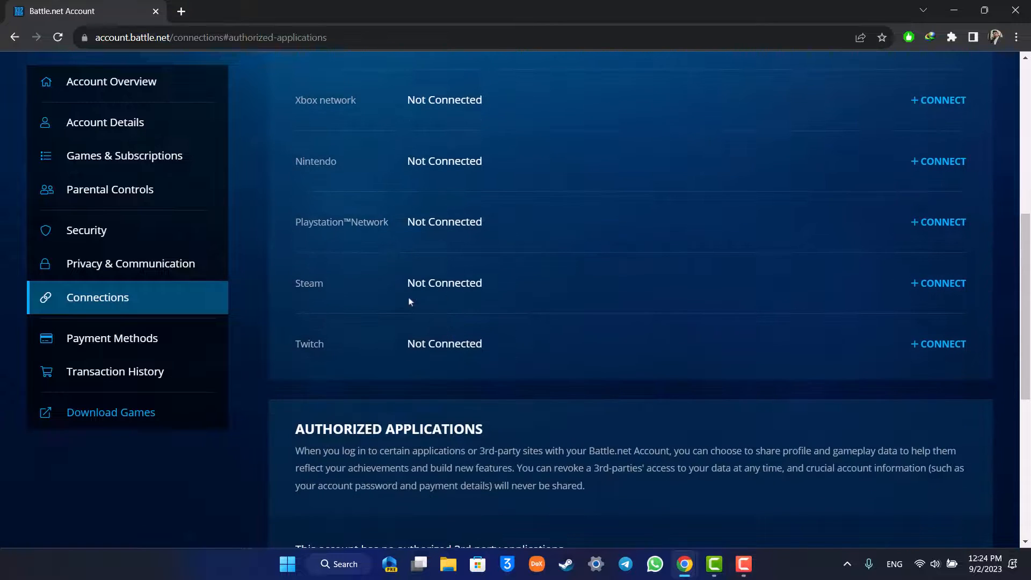
click(486, 279)
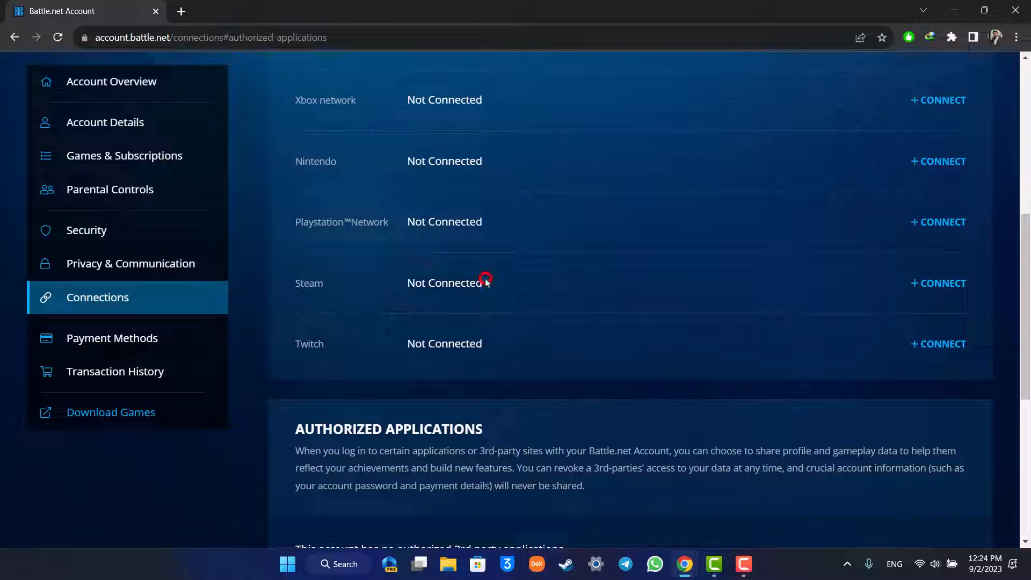
click(938, 283)
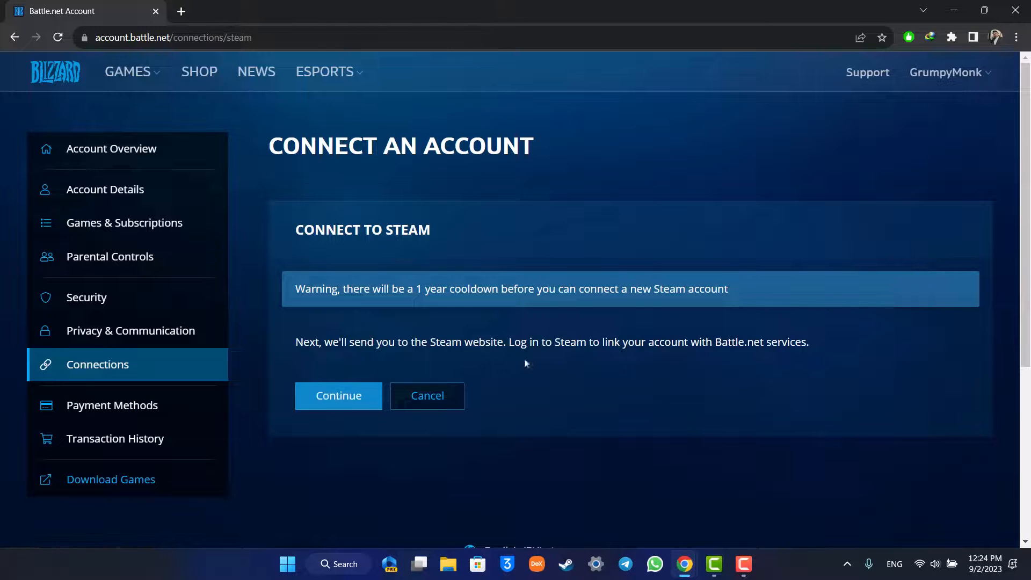
Continue from the Connect to Steam page to the Steam Community sign-in page
click(338, 395)
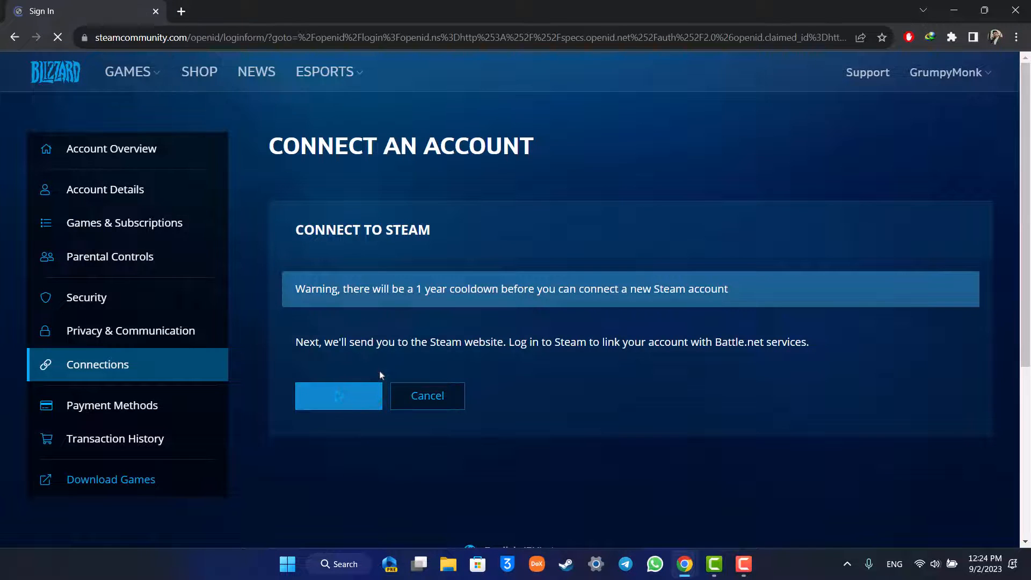
click(339, 395)
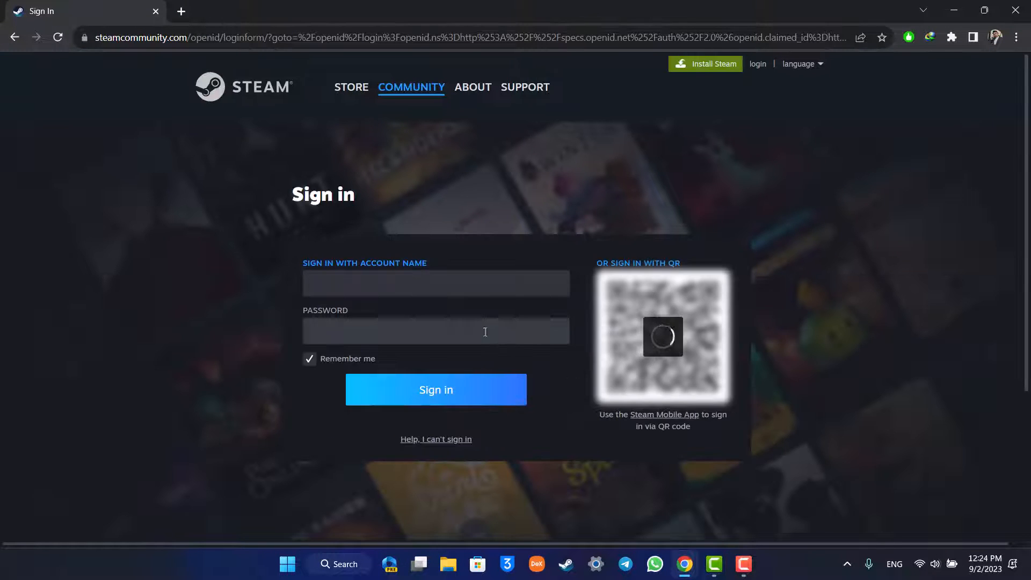